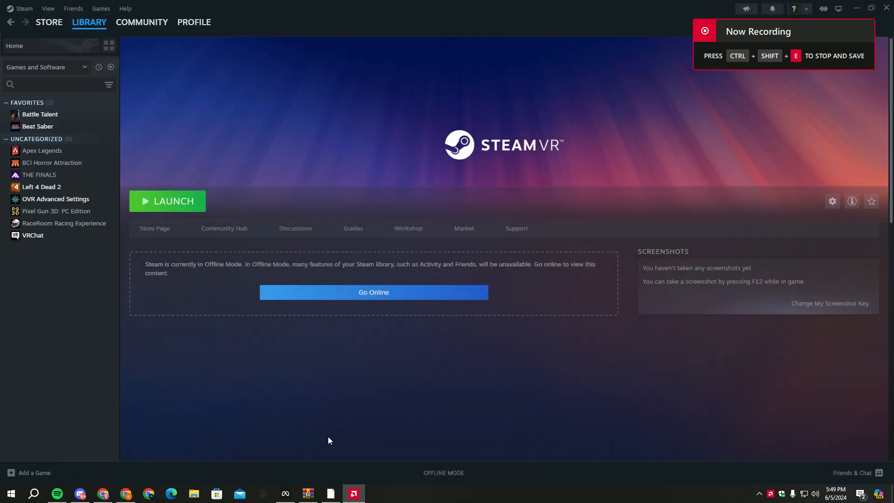
# Check the playspace-fix archive and select its SteamVRold folder alongside Steam
pyautogui.click(308, 493)
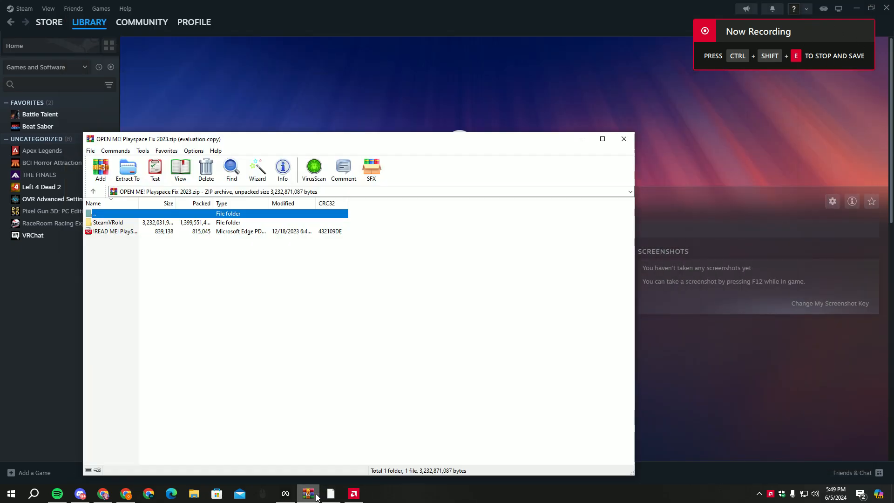
pyautogui.click(308, 493)
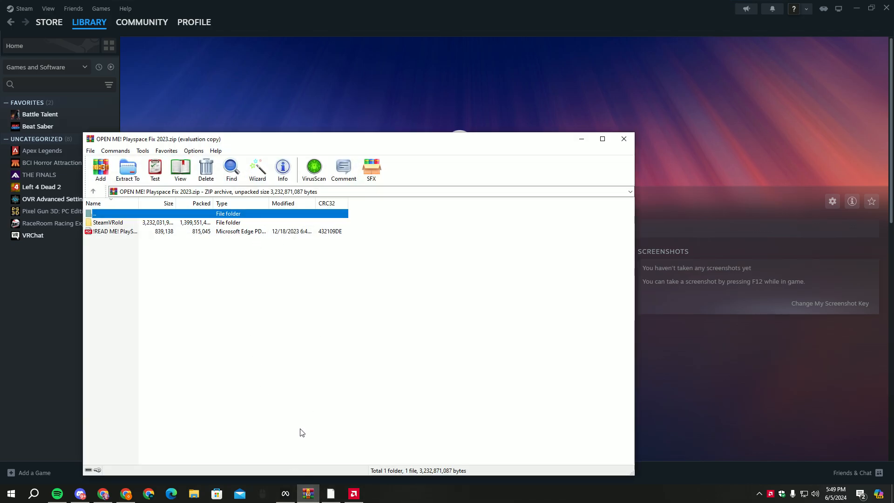
pyautogui.click(307, 494)
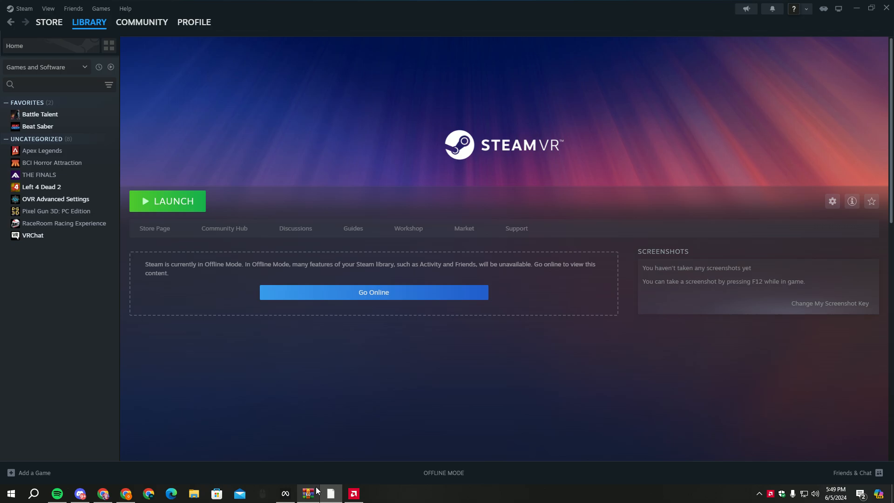
pyautogui.moveTo(272, 432)
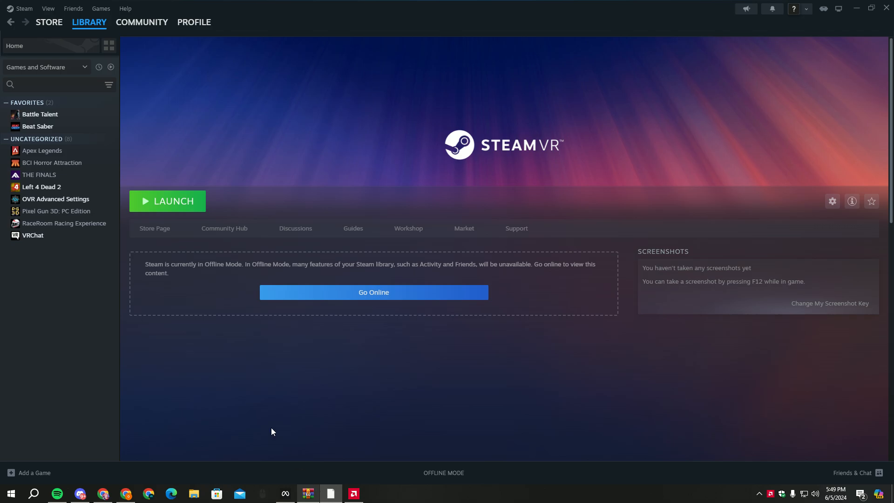
pyautogui.click(308, 493)
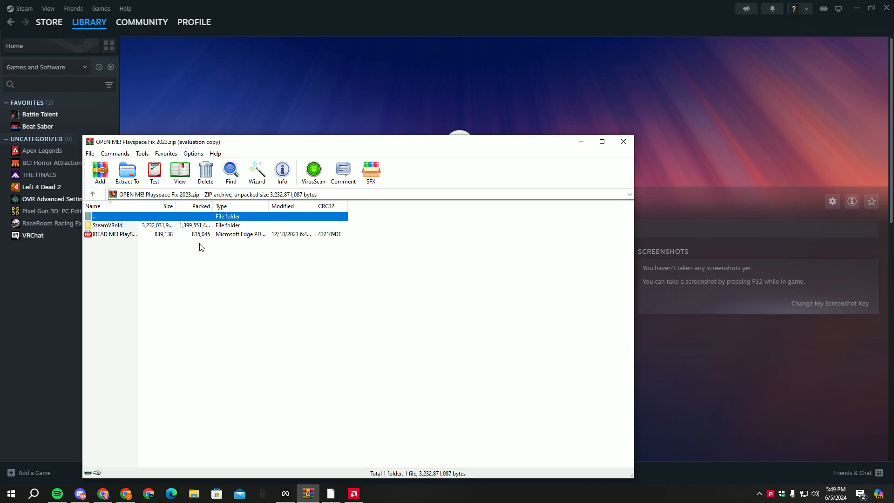
pyautogui.moveTo(130, 238)
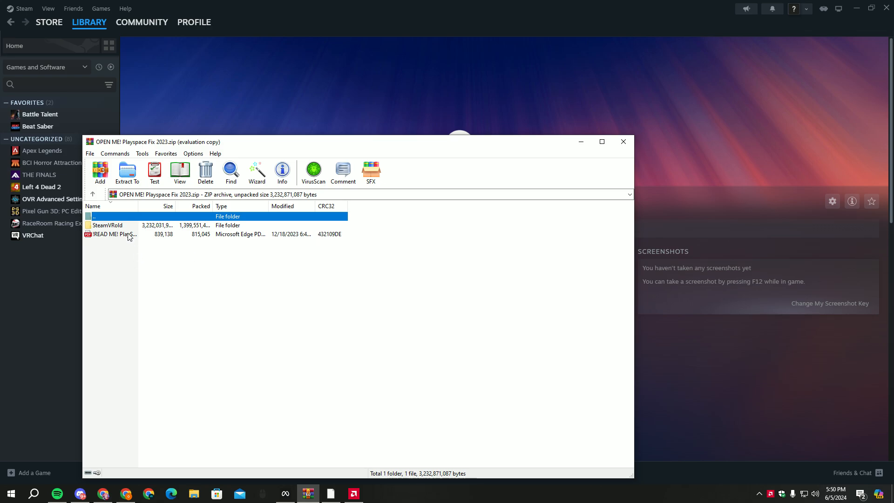
pyautogui.click(107, 225)
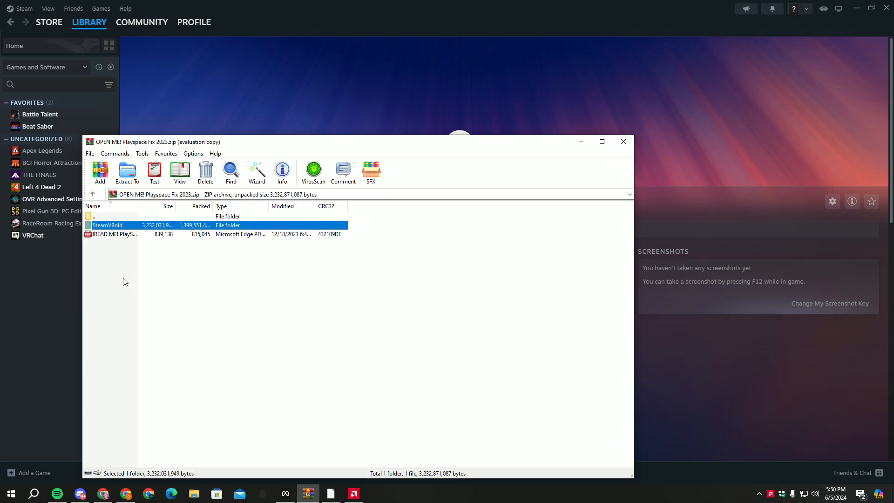
pyautogui.click(108, 225)
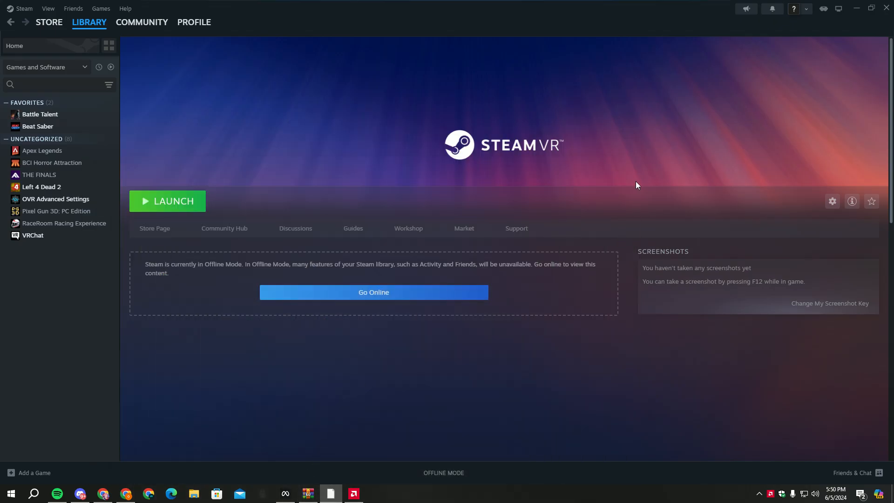
# Bring up SteamVR's Properties on Installed Files, showing 5.09 GB on New Volume (E:)
pyautogui.click(831, 202)
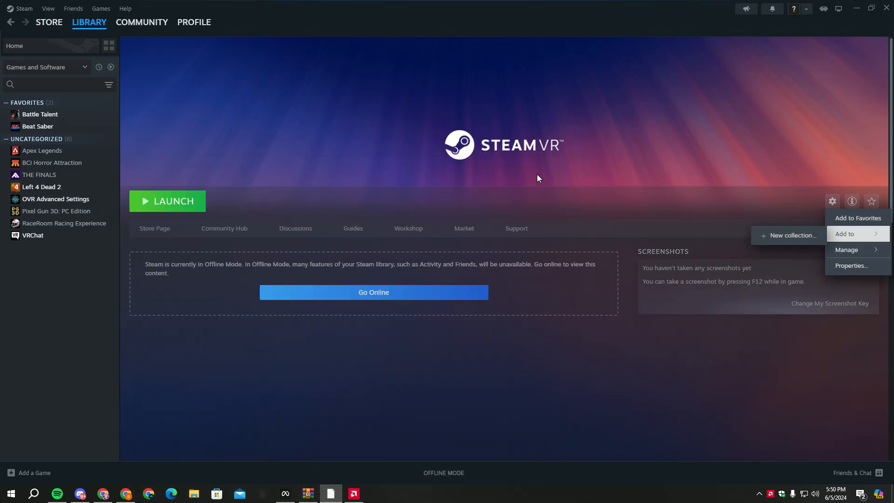
pyautogui.click(508, 278)
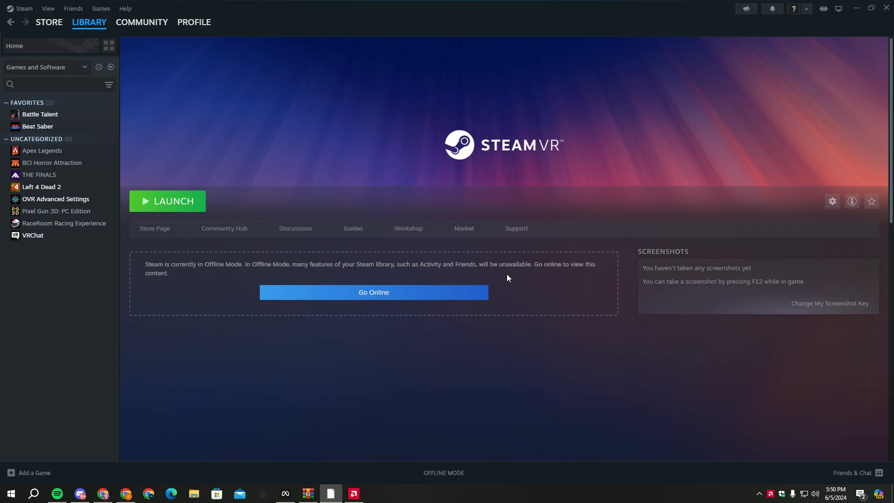
pyautogui.click(832, 202)
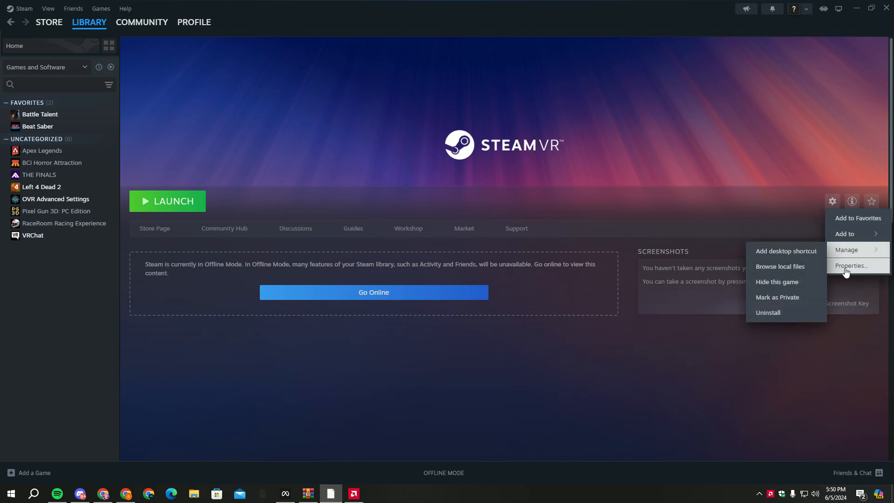
pyautogui.click(850, 266)
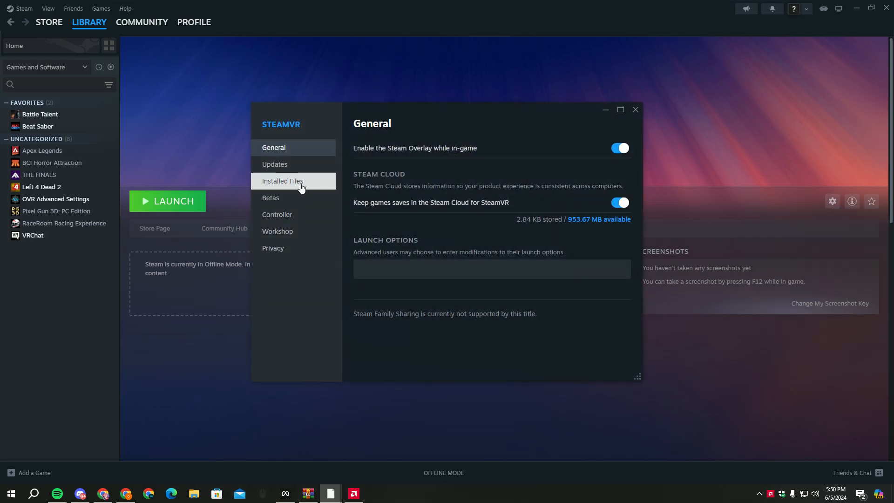
pyautogui.click(282, 181)
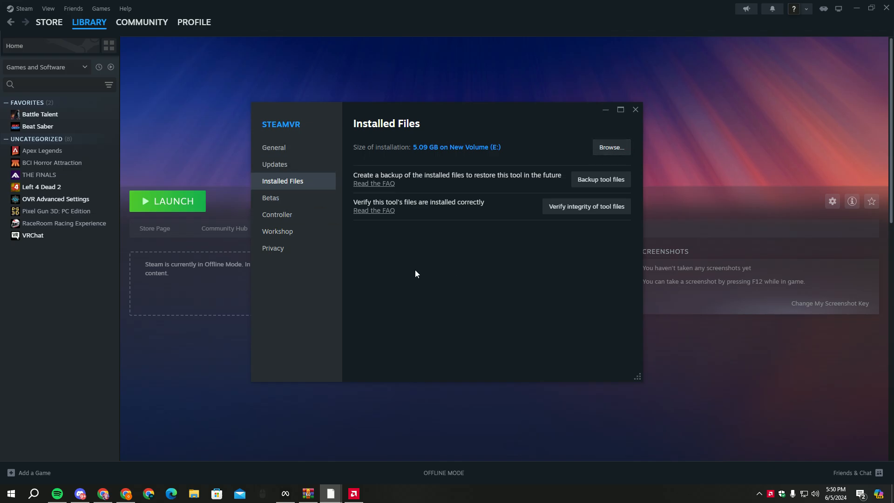
# Browse to Steam's common folder on E: and start renaming the SteamVRold folder
pyautogui.click(610, 147)
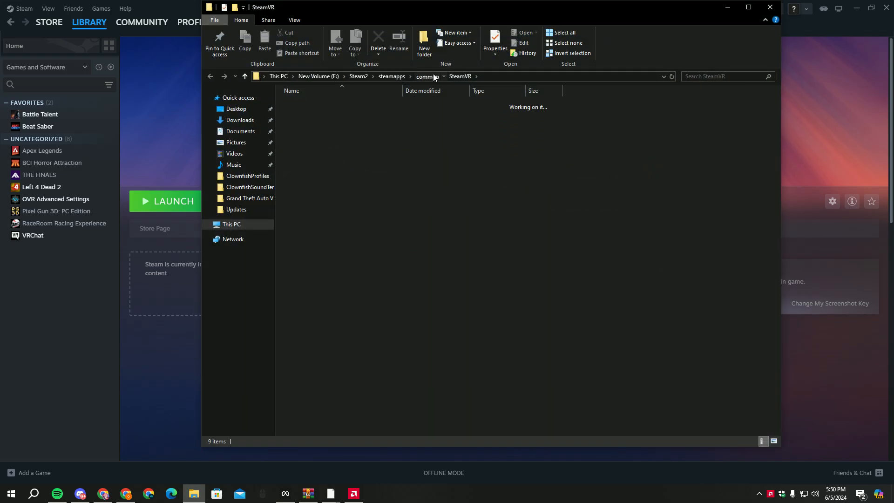
pyautogui.click(427, 76)
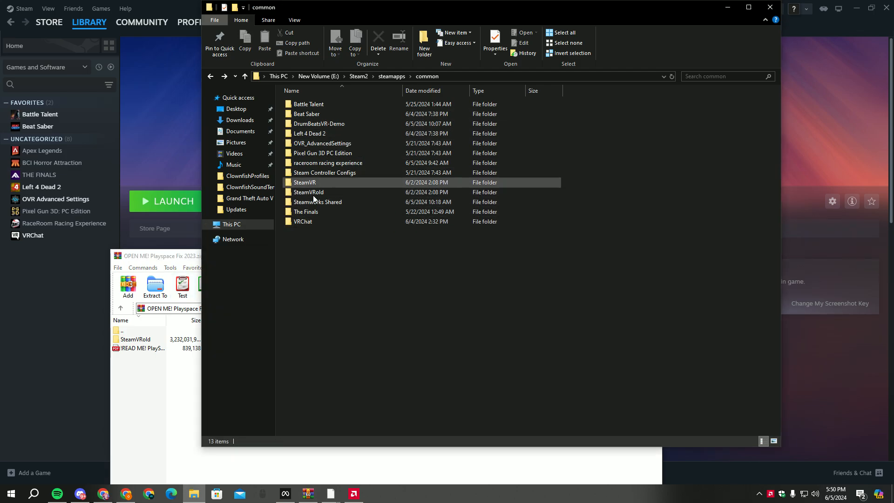
pyautogui.moveTo(308, 192)
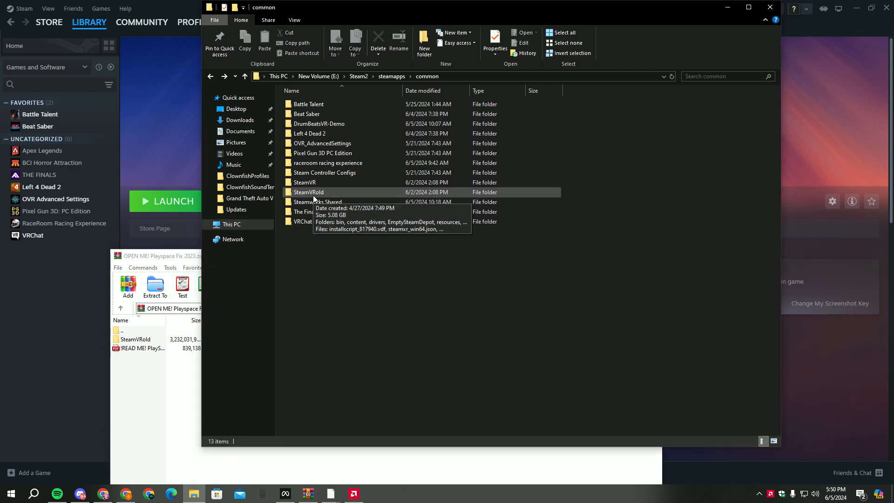
pyautogui.moveTo(342, 240)
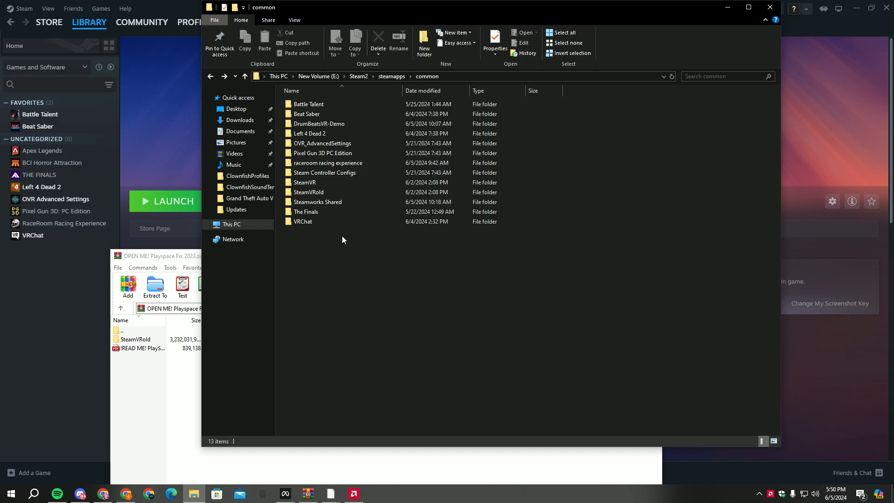
pyautogui.click(308, 192)
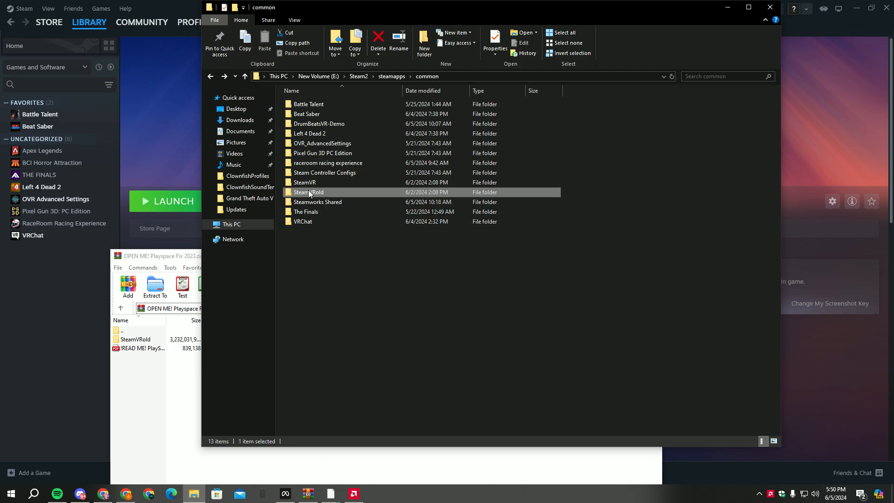
pyautogui.moveTo(318, 197)
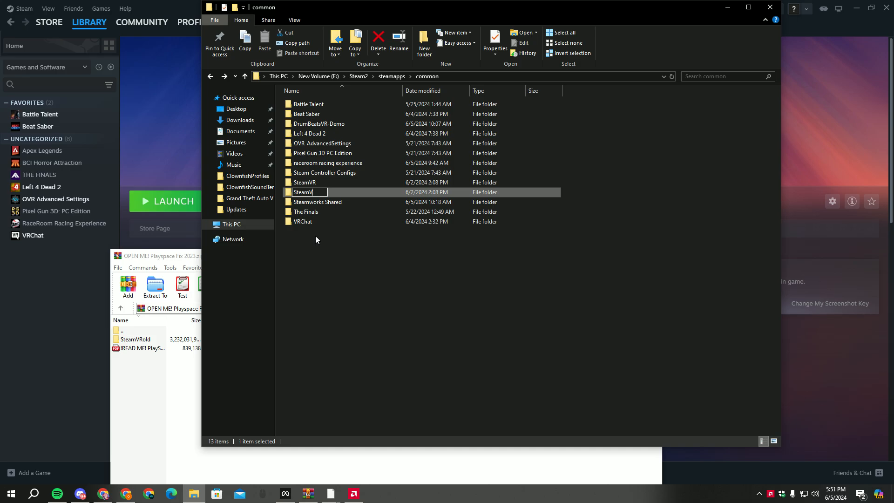
pyautogui.moveTo(386, 249)
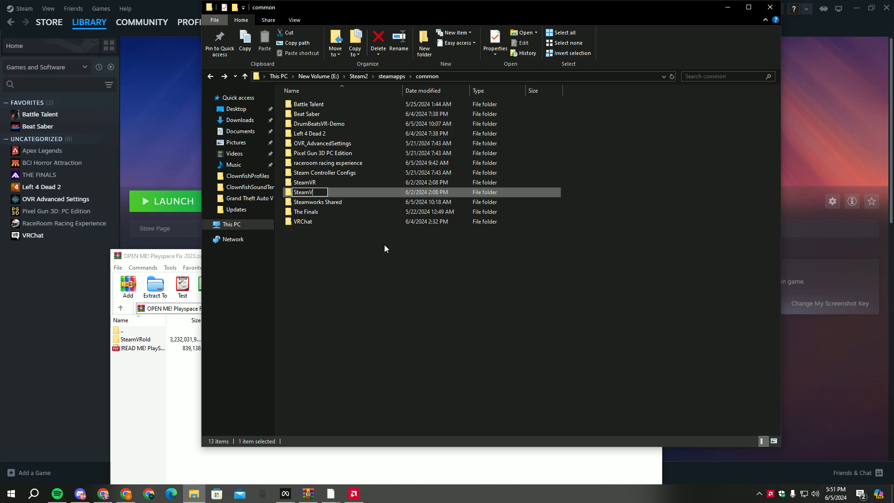
pyautogui.write('Rold')
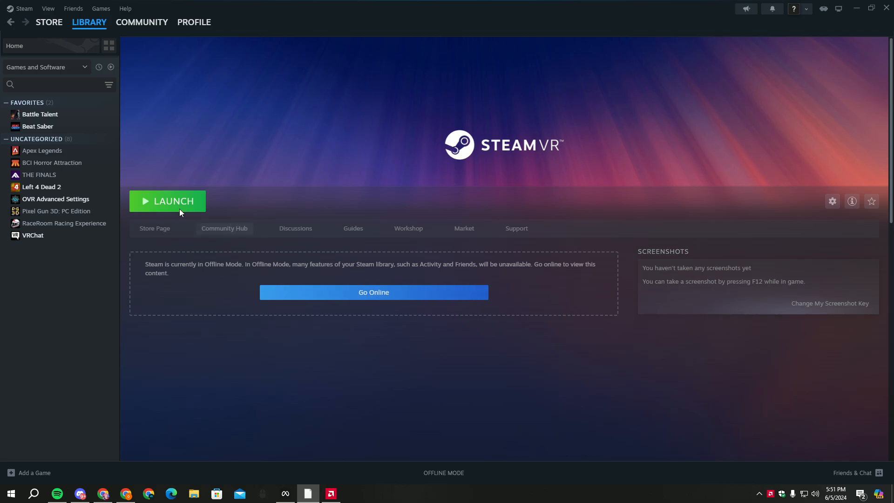
pyautogui.moveTo(48, 239)
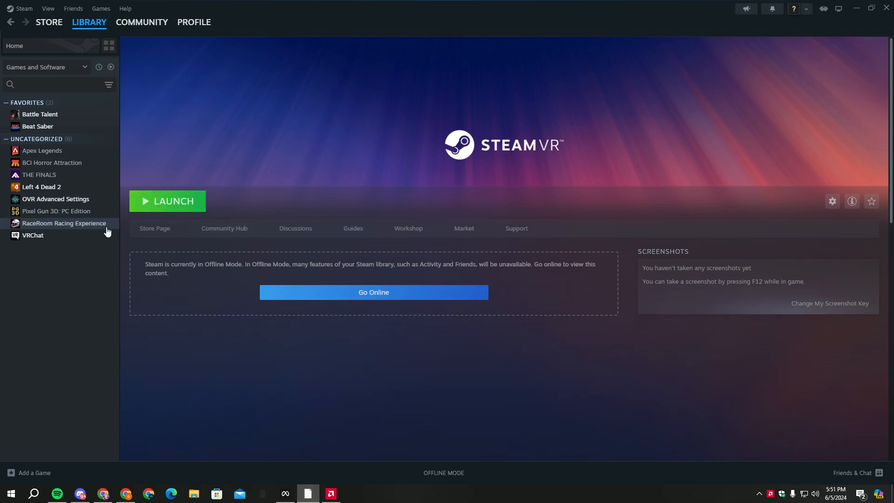
pyautogui.click(55, 198)
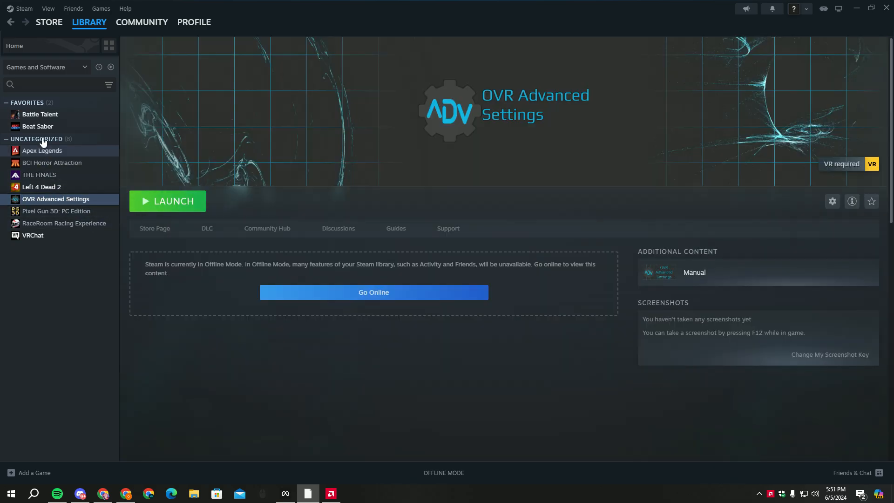
pyautogui.click(14, 46)
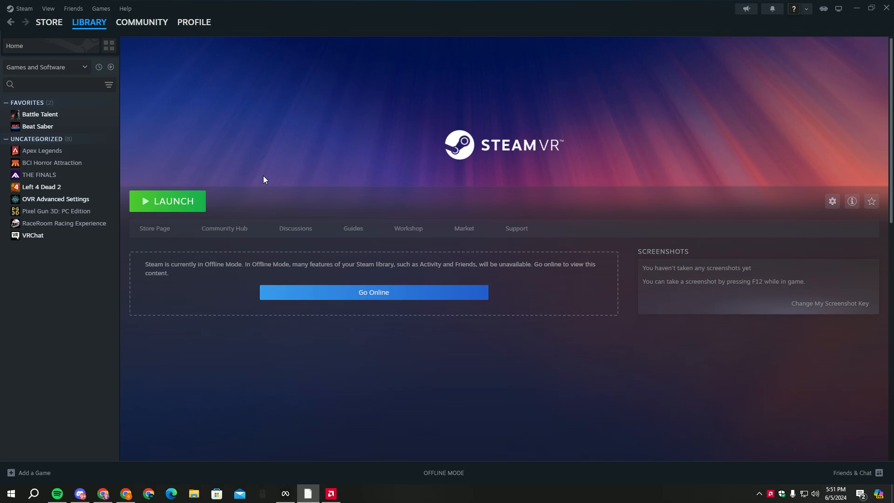
pyautogui.moveTo(175, 208)
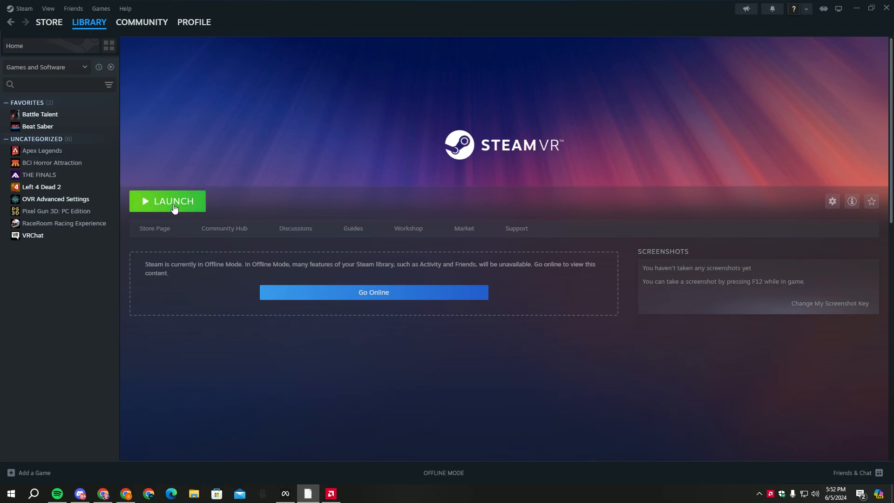
pyautogui.click(49, 21)
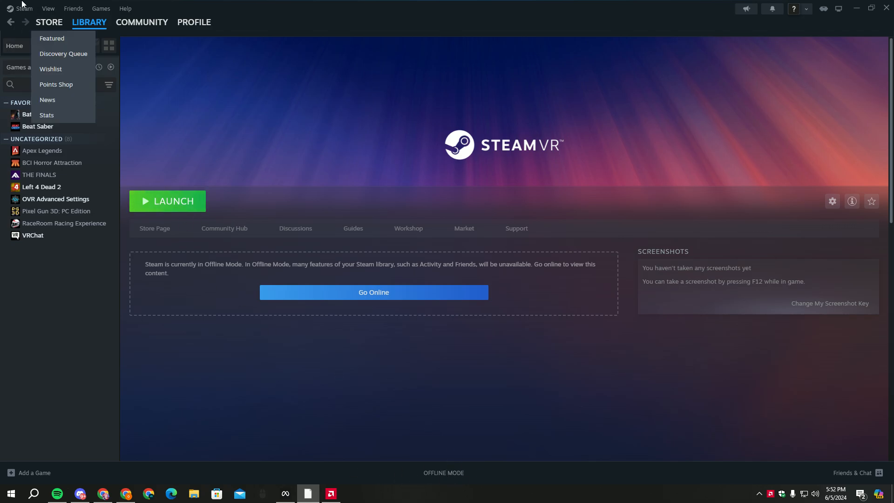
pyautogui.click(24, 8)
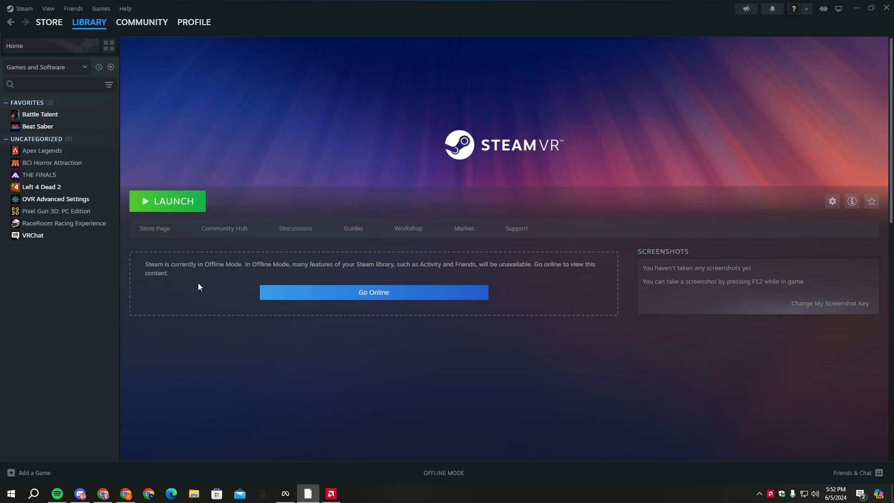
pyautogui.moveTo(813, 203)
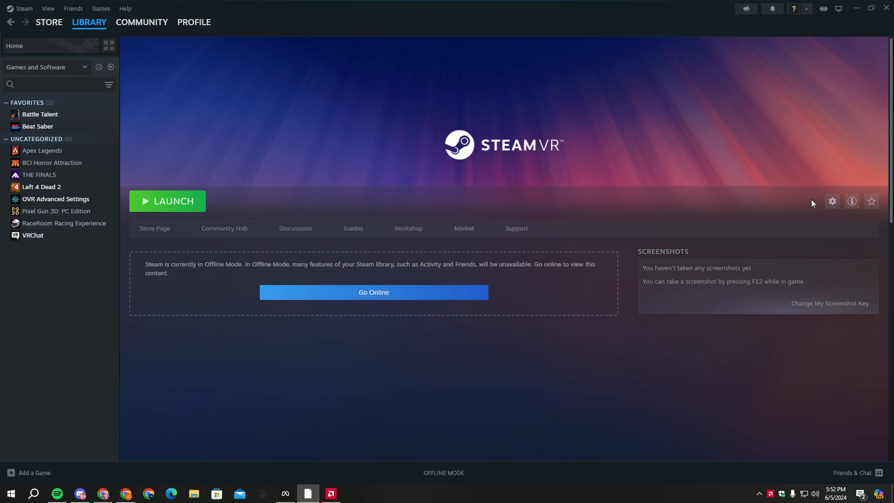
pyautogui.click(832, 201)
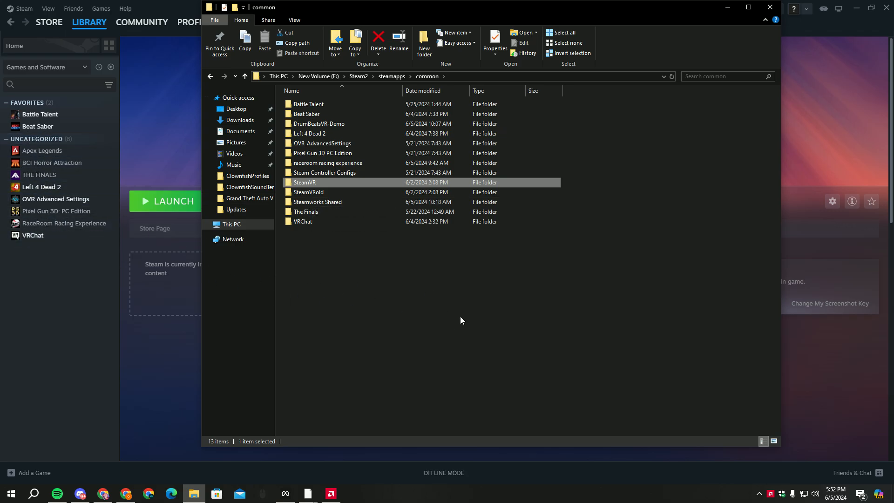
# Rename the older SteamVR copy by appending 'old', leaving SteamVR and SteamVRold listed
pyautogui.click(306, 211)
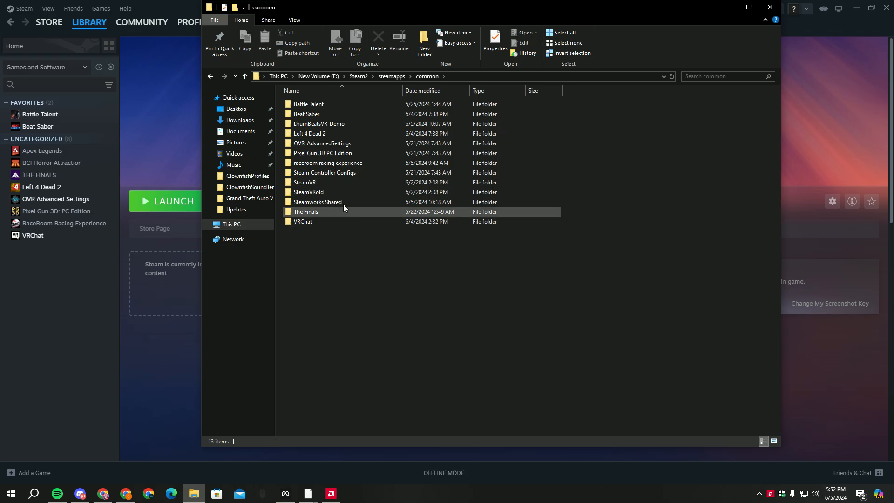
pyautogui.doubleClick(308, 192)
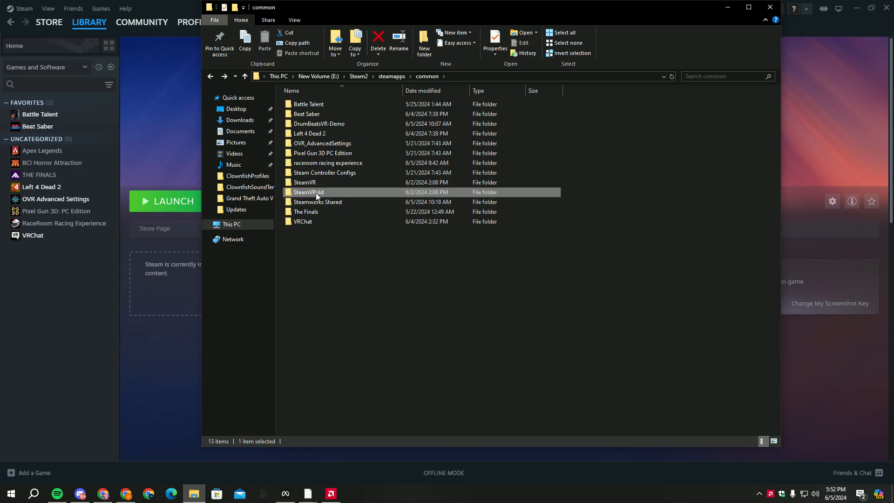
pyautogui.doubleClick(308, 192)
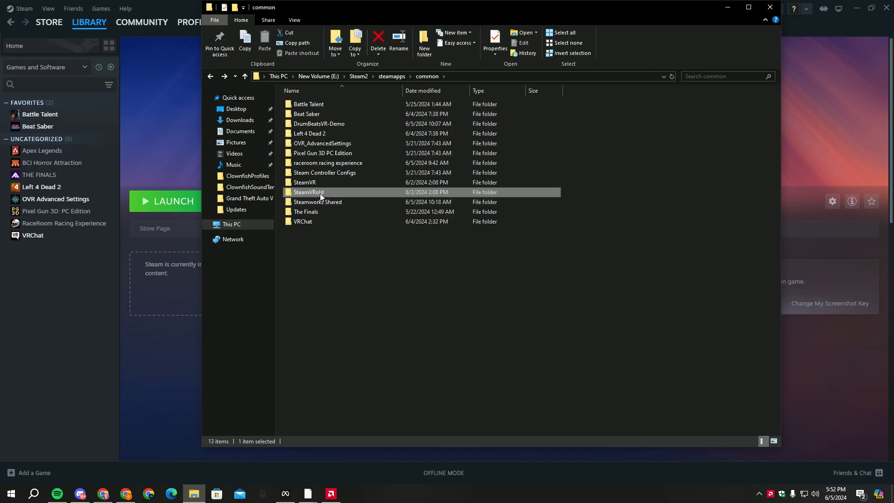
pyautogui.click(308, 192)
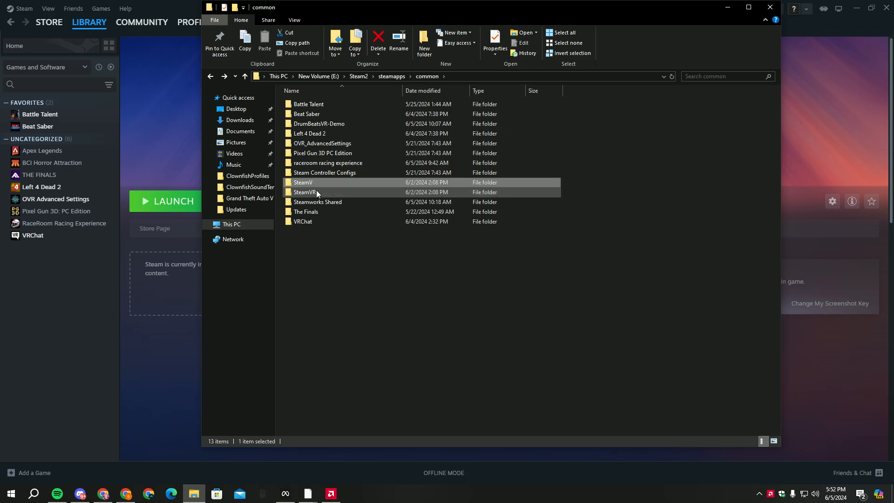
pyautogui.click(306, 192)
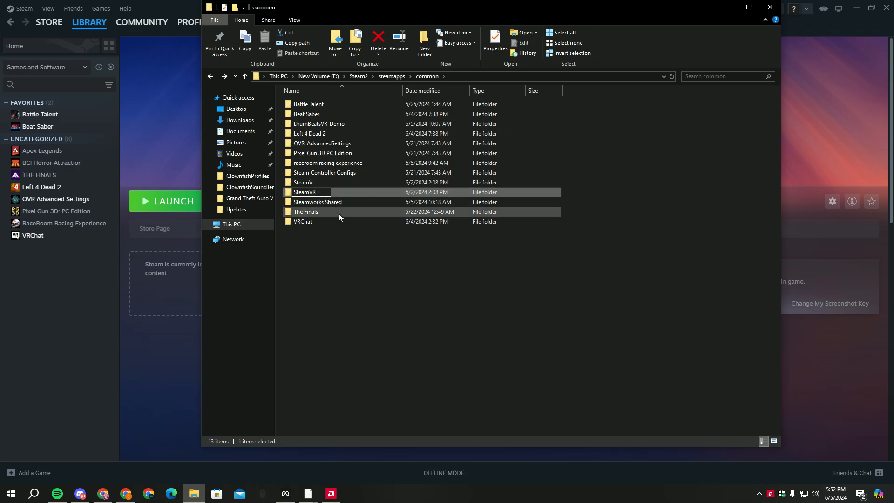
pyautogui.write('old')
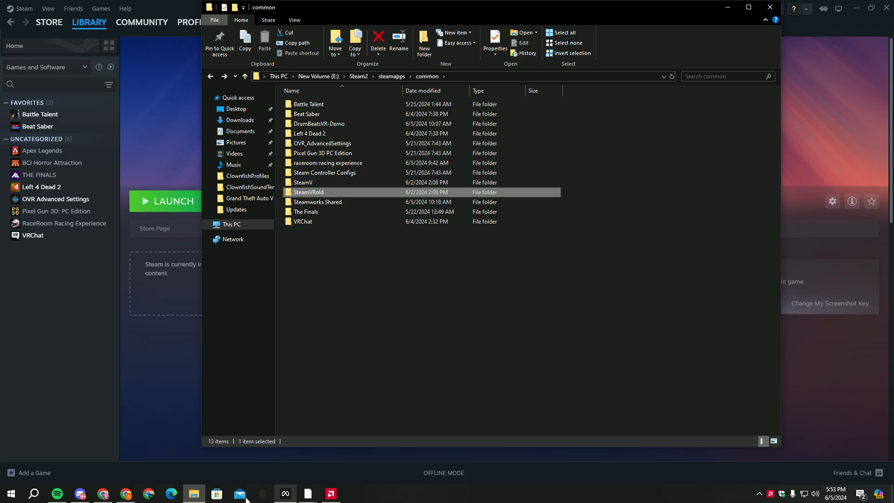
pyautogui.click(304, 182)
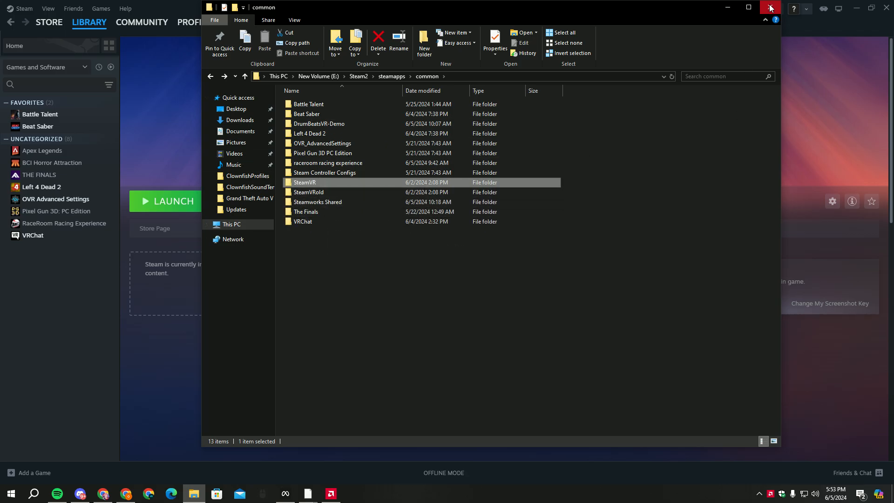
# Close Explorer, reopen SteamVR's Installed Files properties and switch Steam to offline mode
pyautogui.click(771, 7)
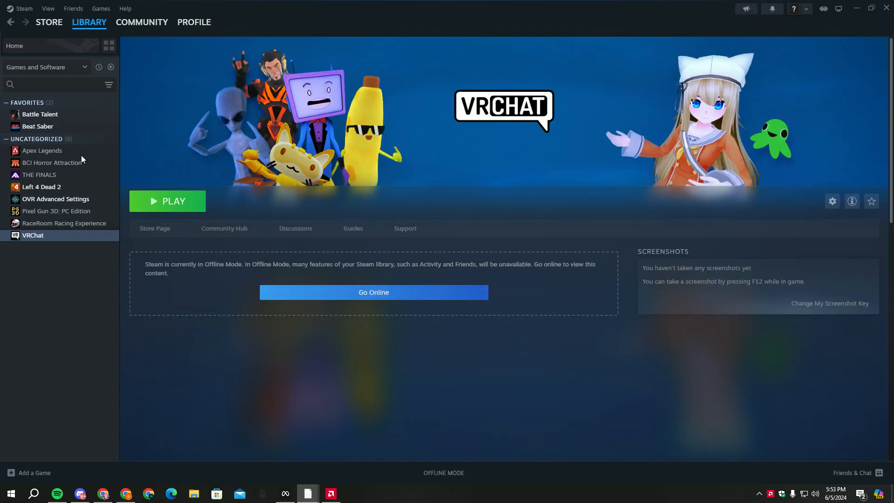
pyautogui.moveTo(64, 50)
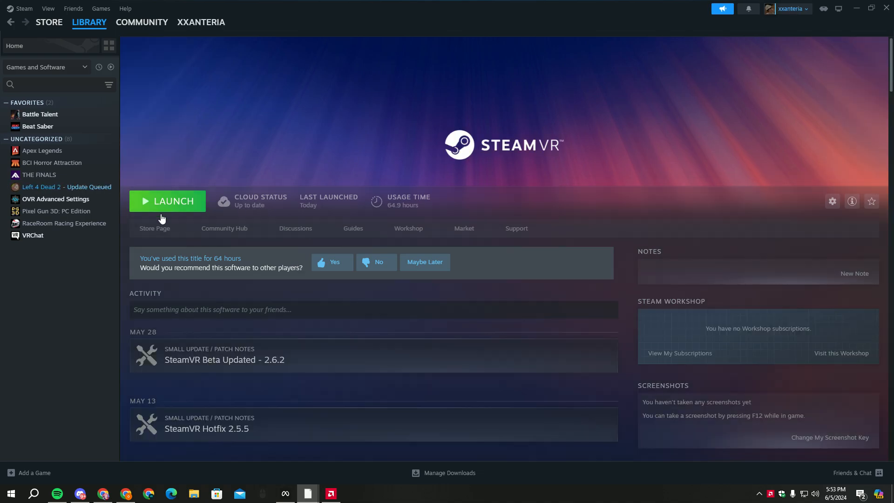
pyautogui.click(832, 201)
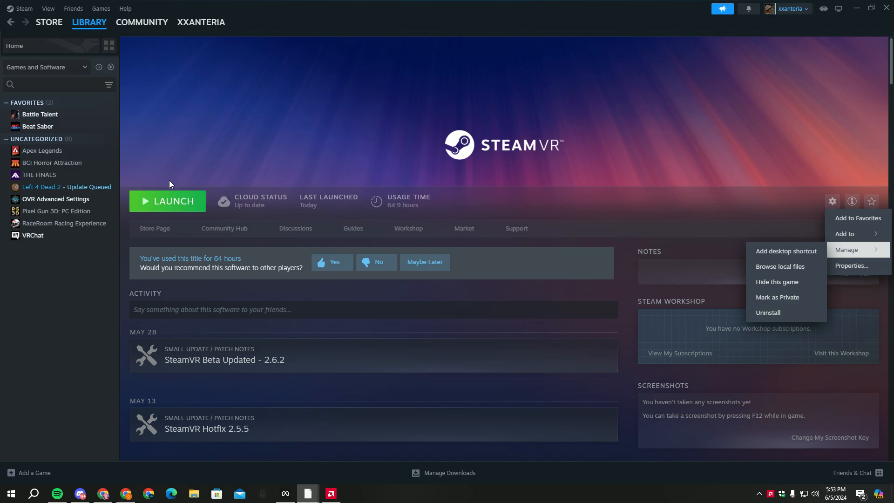
pyautogui.moveTo(853, 266)
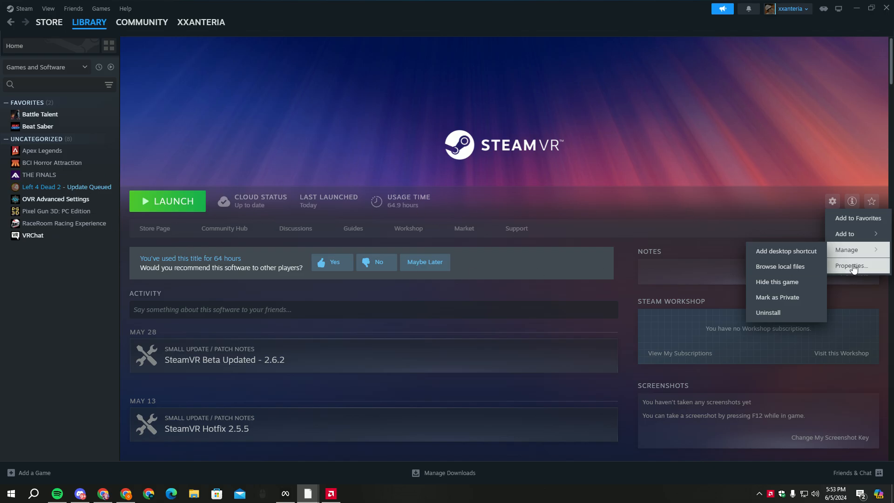
pyautogui.click(23, 8)
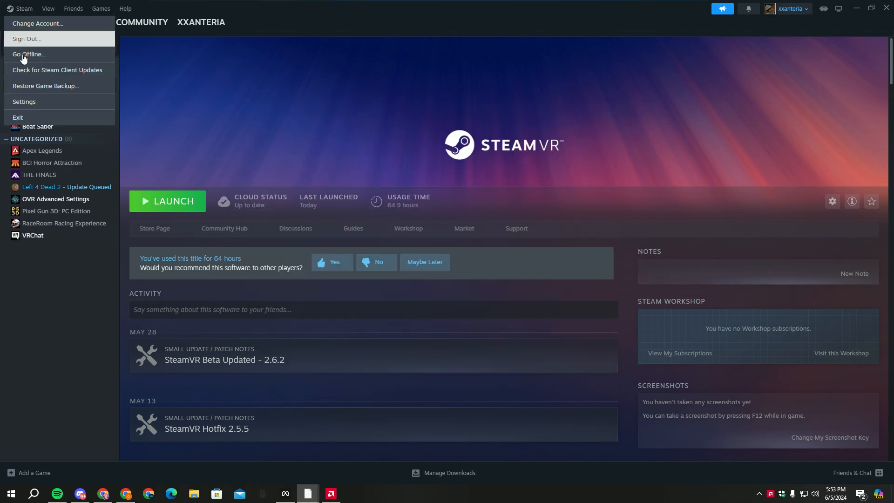
pyautogui.click(29, 54)
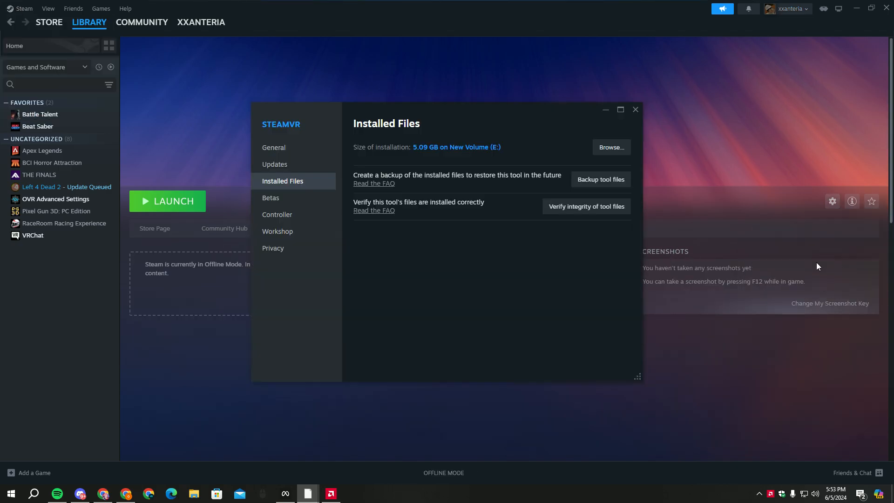
# Attempt renaming the original SteamVR folder to SteamVRold in common, then close Explorer
pyautogui.click(271, 198)
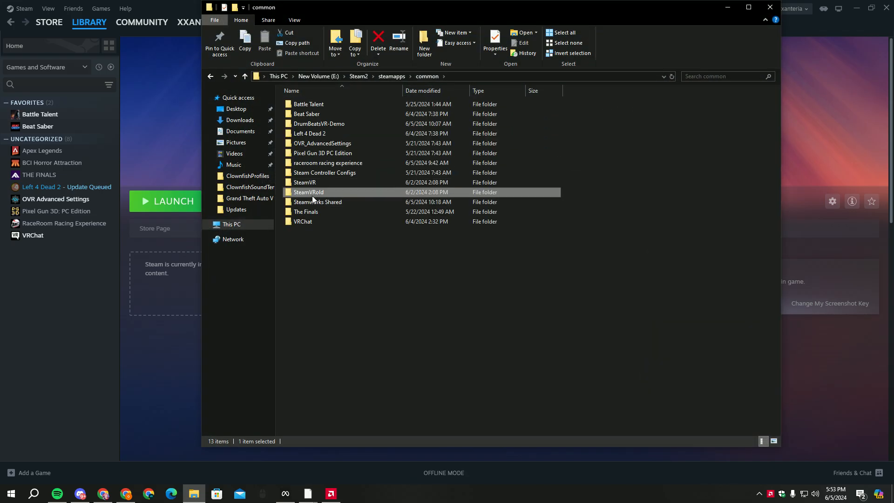
pyautogui.moveTo(320, 199)
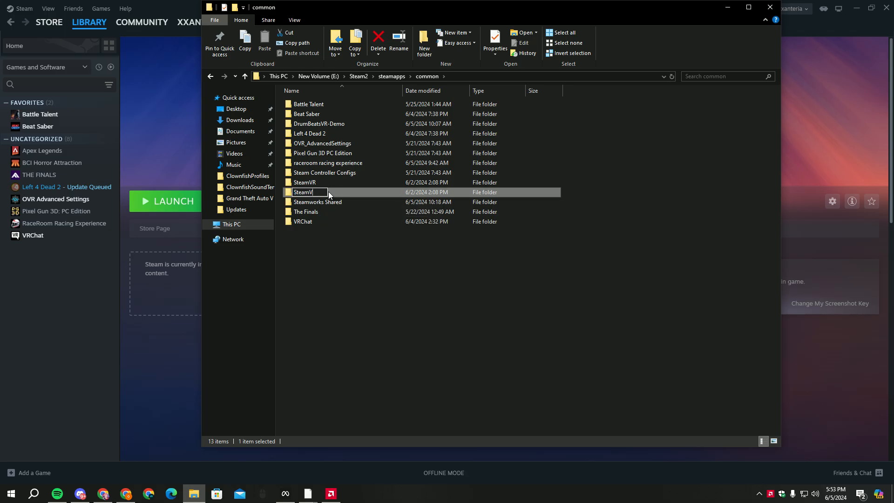
pyautogui.doubleClick(304, 182)
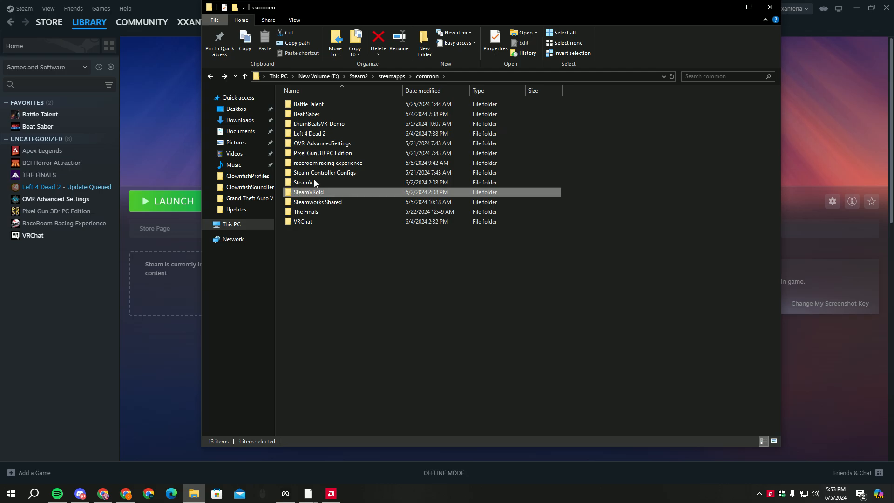
pyautogui.click(304, 182)
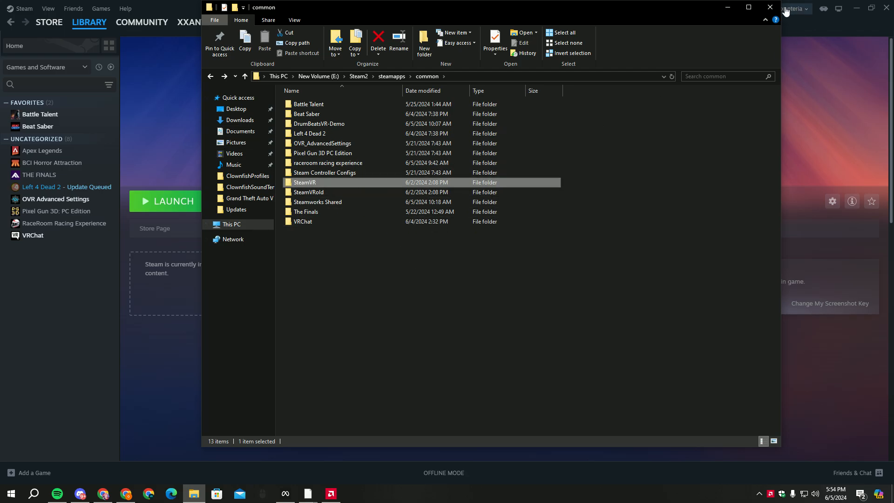
pyautogui.click(769, 6)
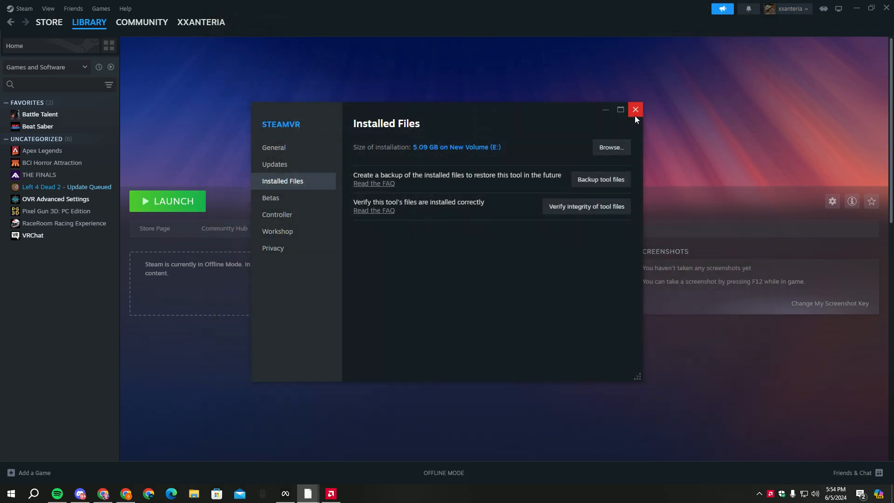
# Launch SteamVR from Steam and move its standing-by status window higher up
pyautogui.click(634, 110)
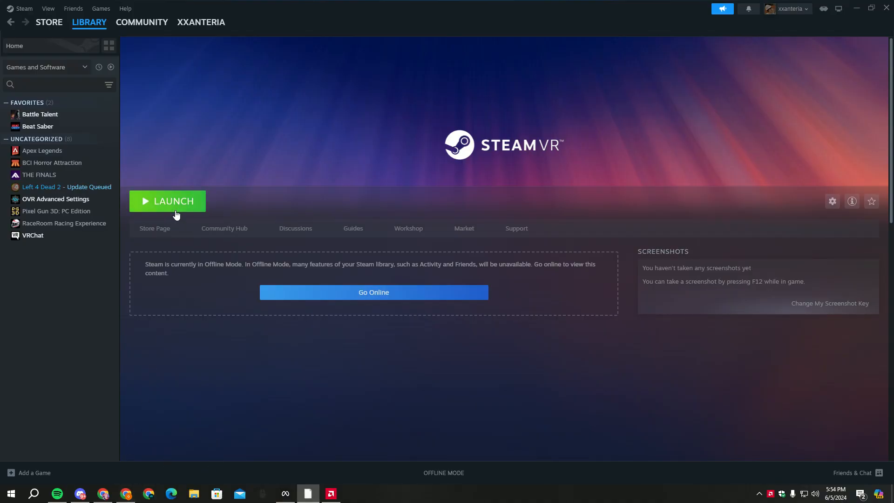
pyautogui.click(167, 201)
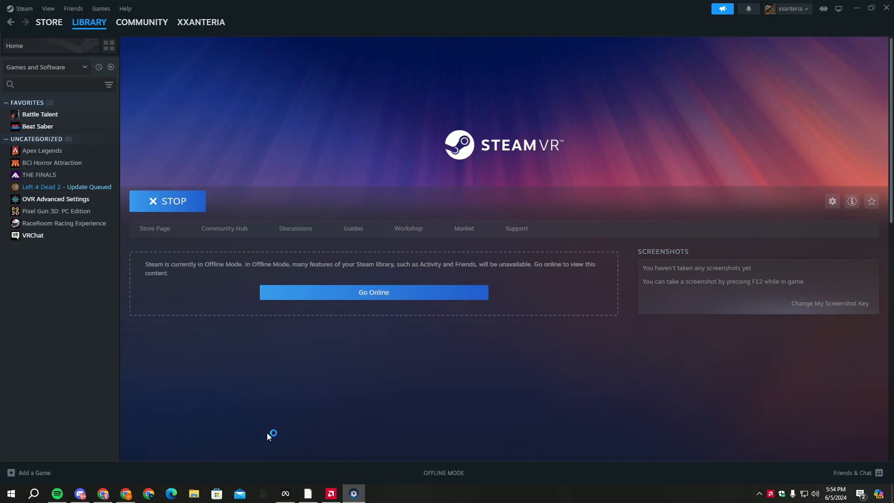
pyautogui.moveTo(769, 496)
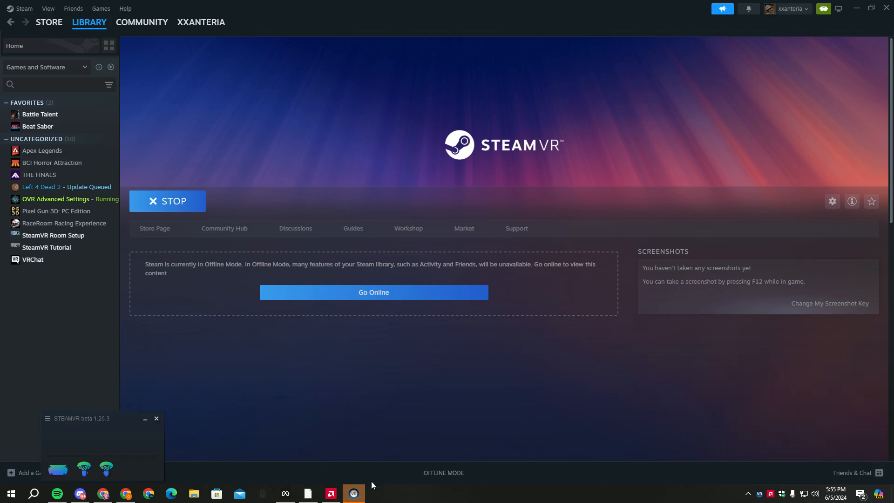
pyautogui.click(353, 494)
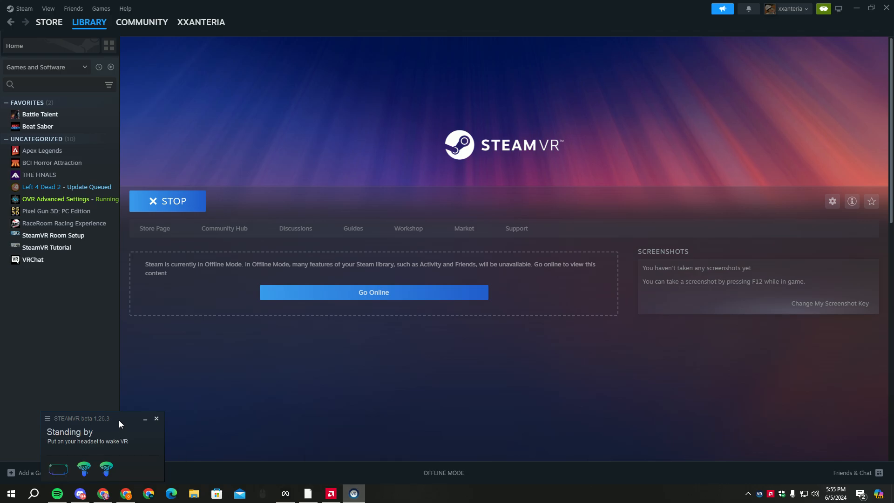
pyautogui.moveTo(85, 418); pyautogui.dragTo(85, 347)
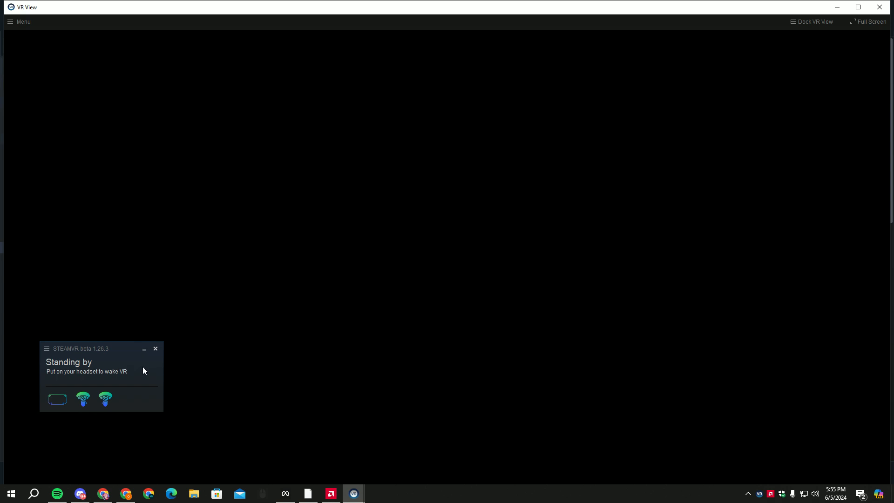
pyautogui.moveTo(322, 474)
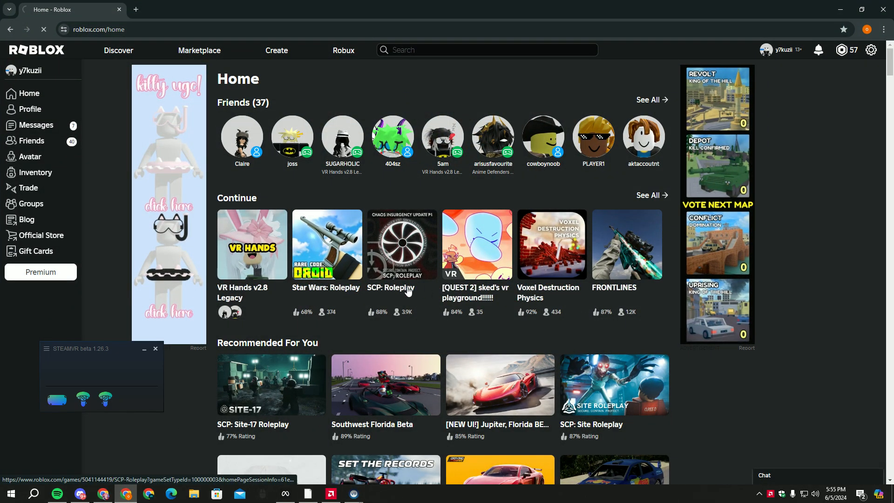
# Join the VR Hands v2.8 Legacy server with 36 of 50 players from its Servers list
pyautogui.click(251, 245)
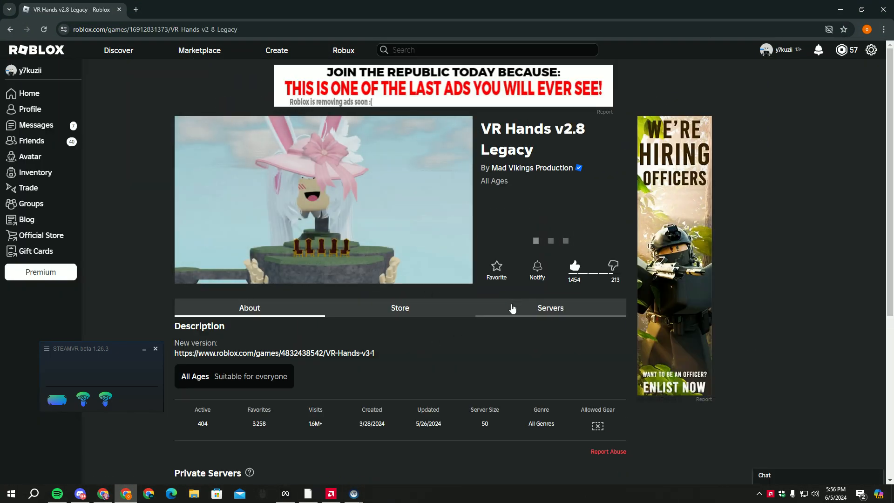
pyautogui.click(550, 308)
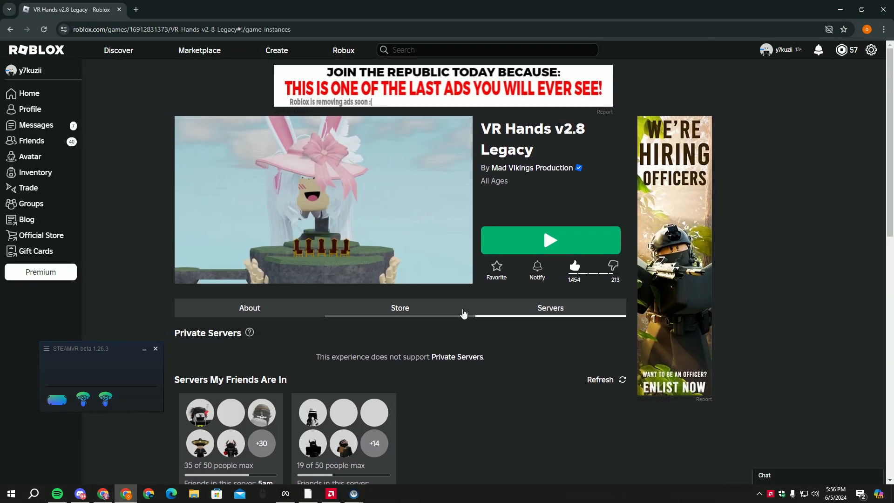
pyautogui.scroll(-3)
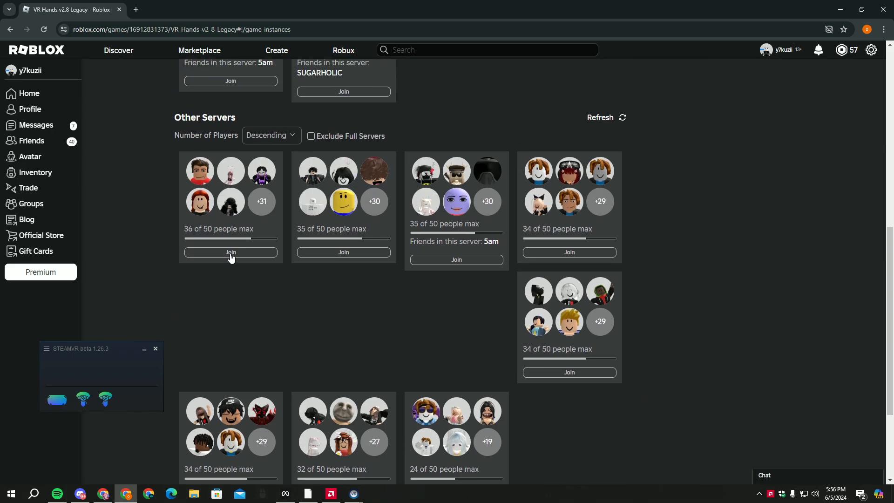
pyautogui.click(231, 252)
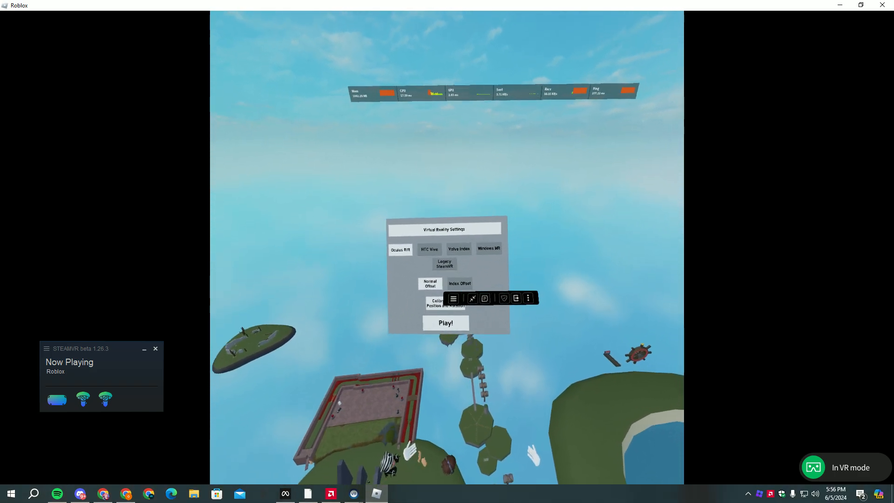
# Pass the Virtual Reality Settings panel into the world, opening and closing the game menu
pyautogui.click(446, 323)
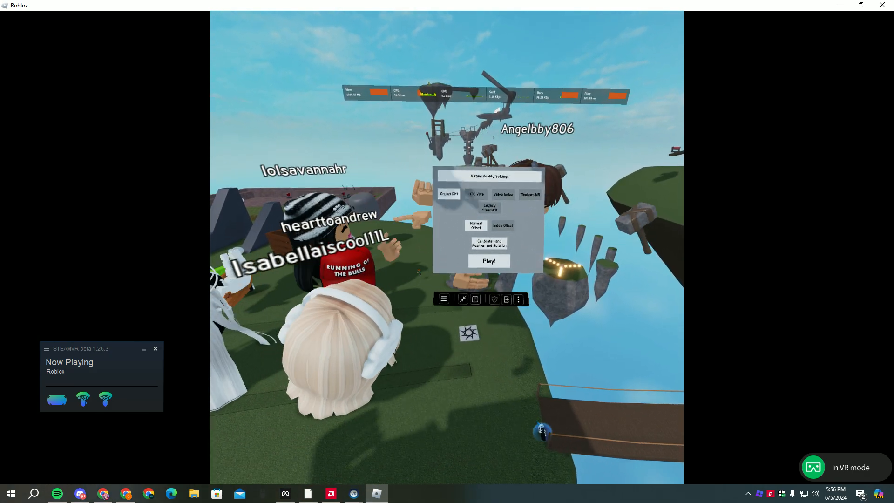
pyautogui.click(489, 261)
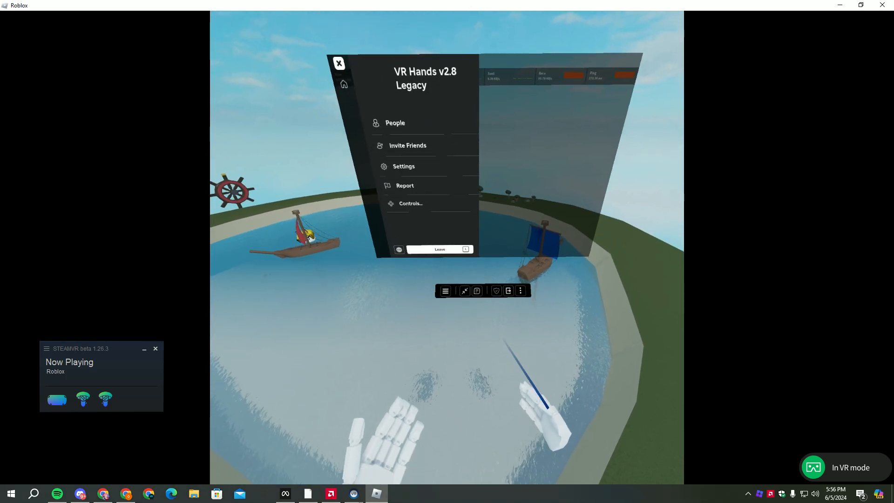
pyautogui.click(338, 62)
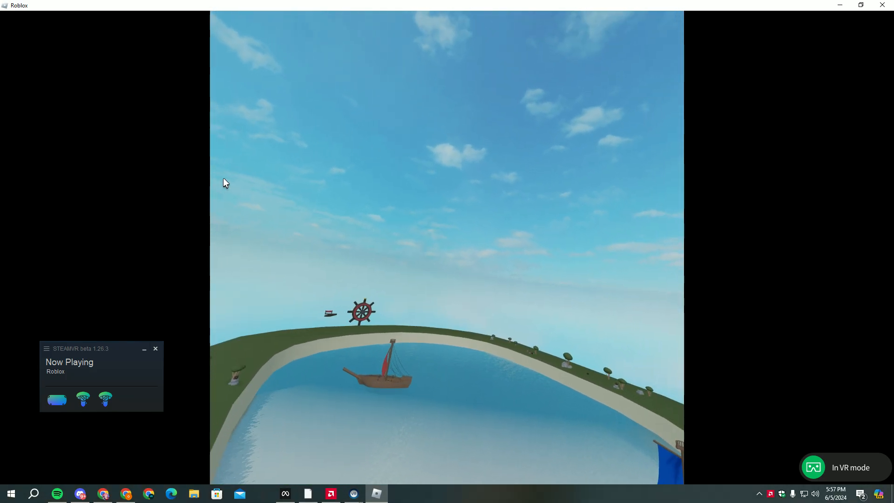
pyautogui.click(10, 494)
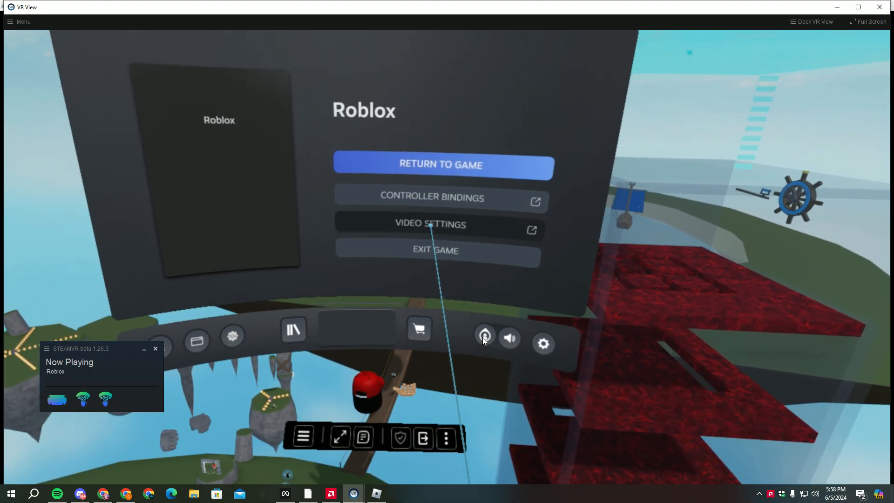
# Enable Space Drag for Left and Right Hand in OVR Advanced Settings Motion Settings
pyautogui.click(430, 224)
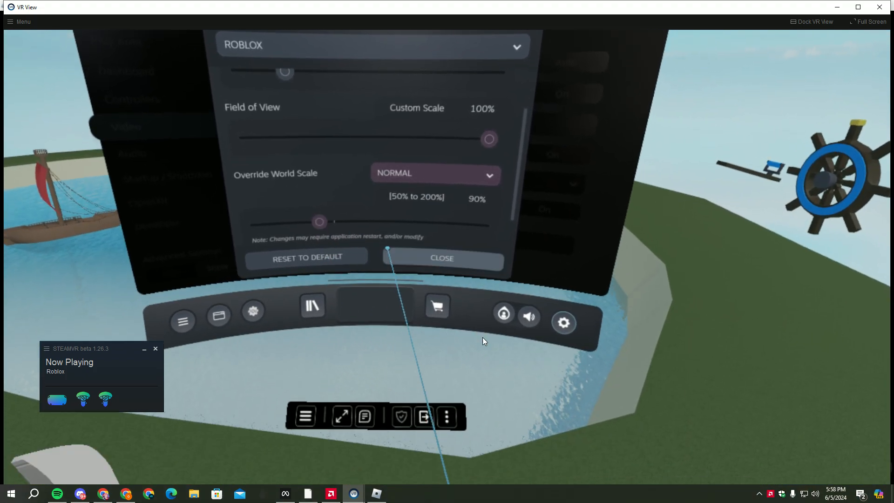
pyautogui.click(442, 258)
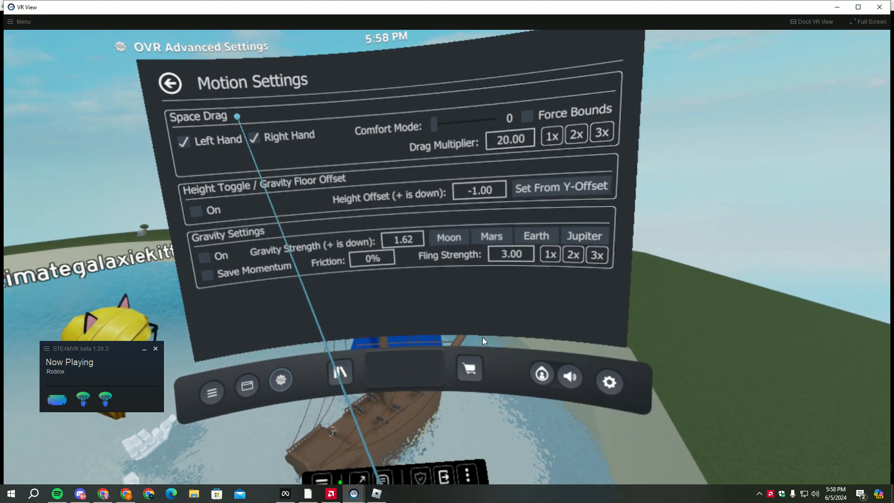
pyautogui.click(170, 83)
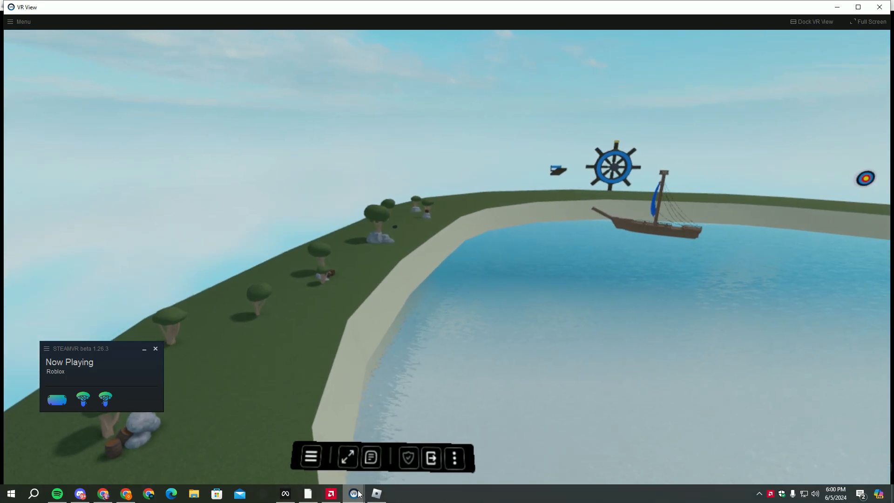
# Bring up the AMD Software Record & Stream controls from the taskbar
pyautogui.click(330, 494)
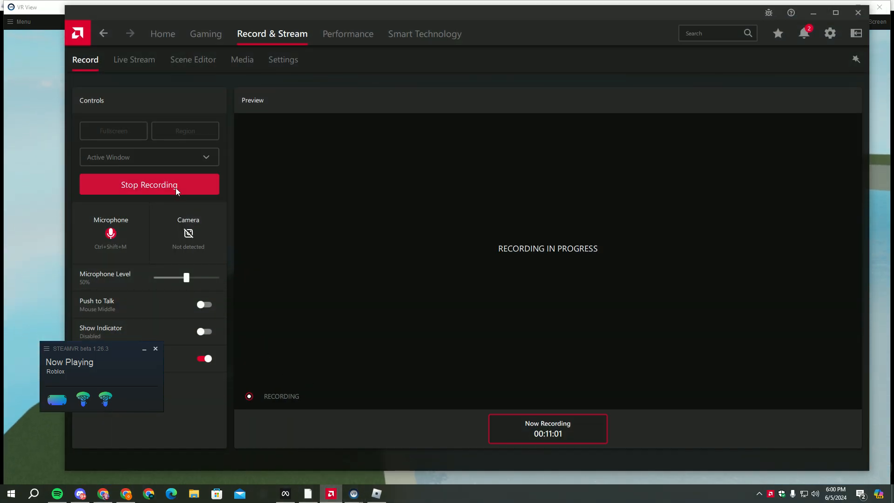